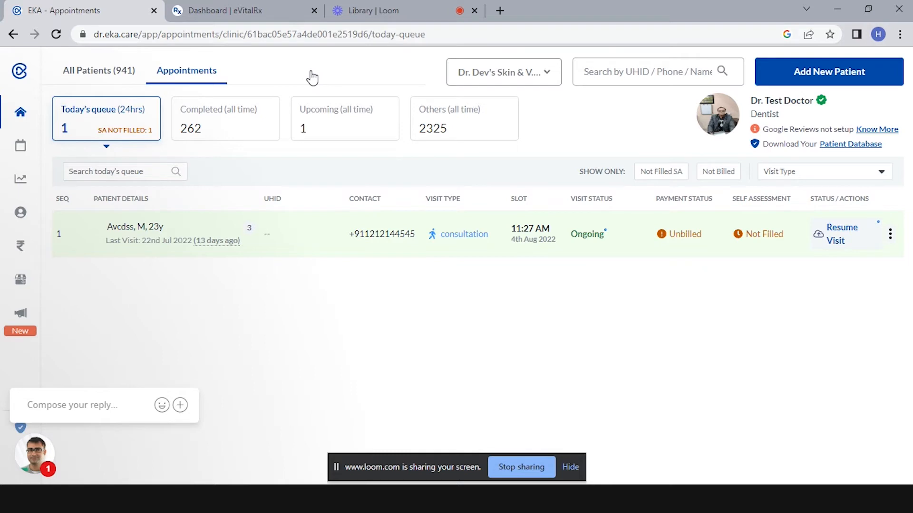
mouse_move(286, 75)
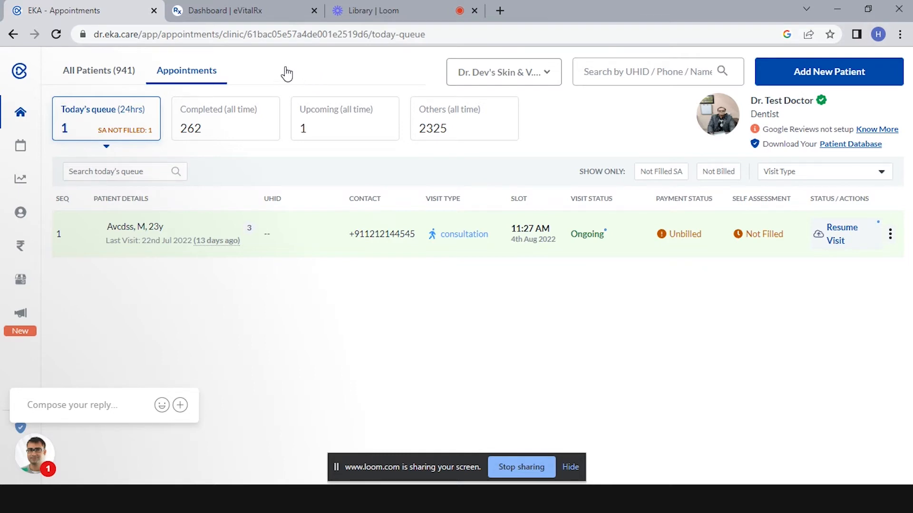
mouse_move(248, 83)
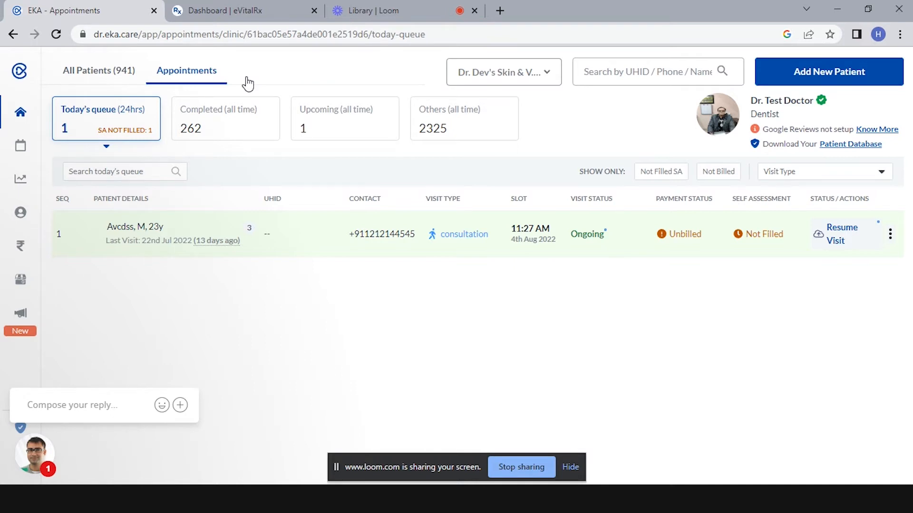
mouse_move(99, 81)
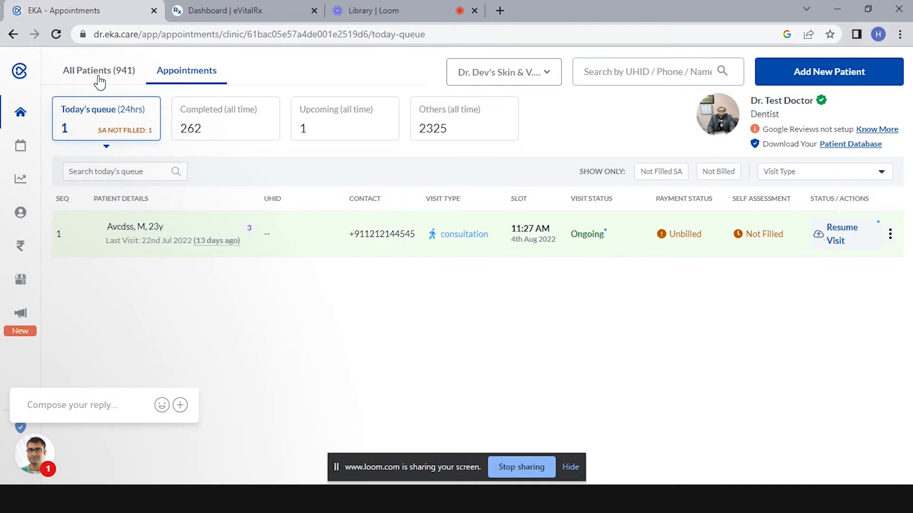
Step: From All Patients, start a visit for Rahul to open his prescription pad
click(98, 71)
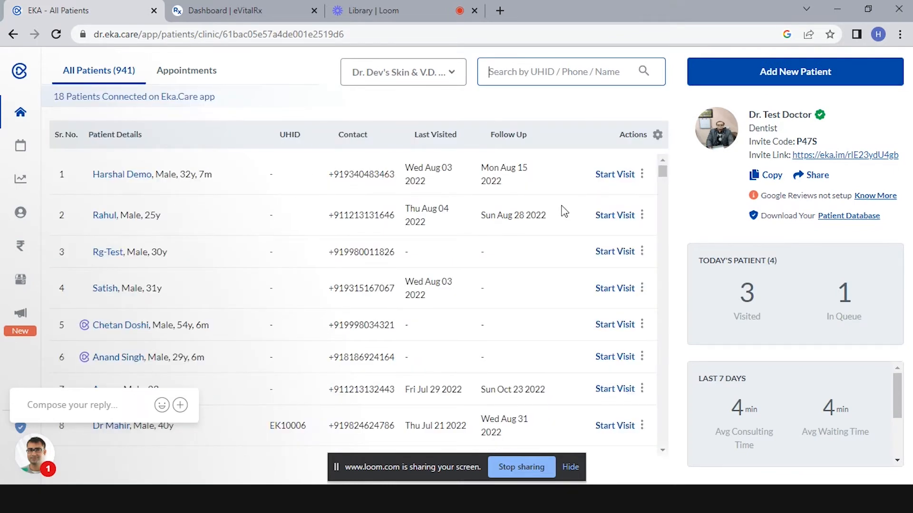
mouse_move(614, 215)
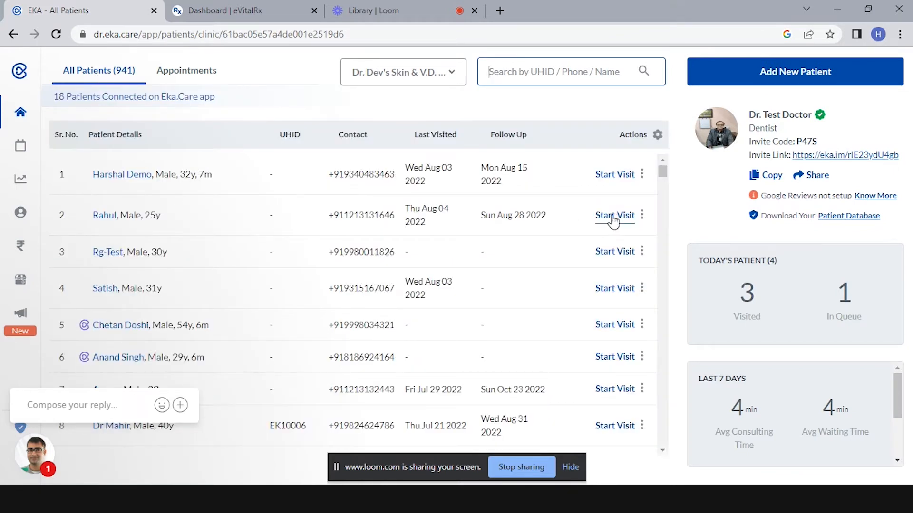
click(615, 214)
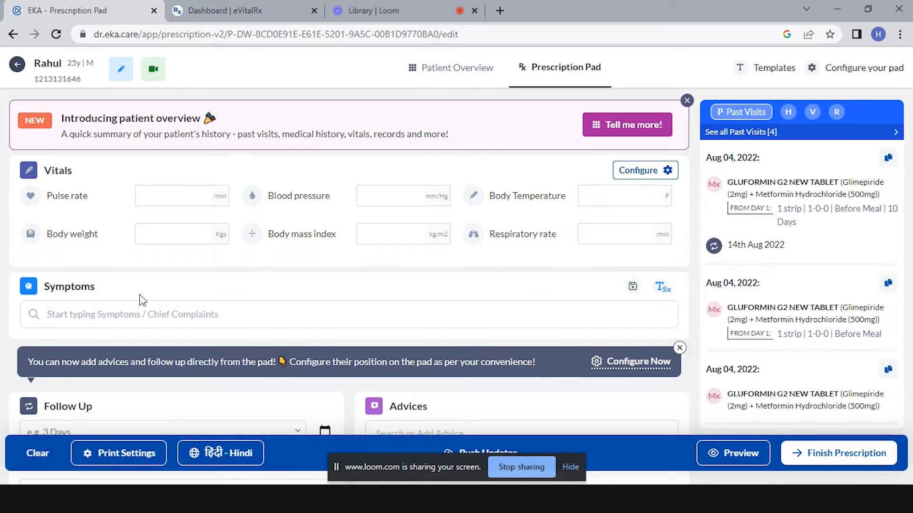
Step: Scroll to Medications and search medicines for 'glu'
scroll(down, 3)
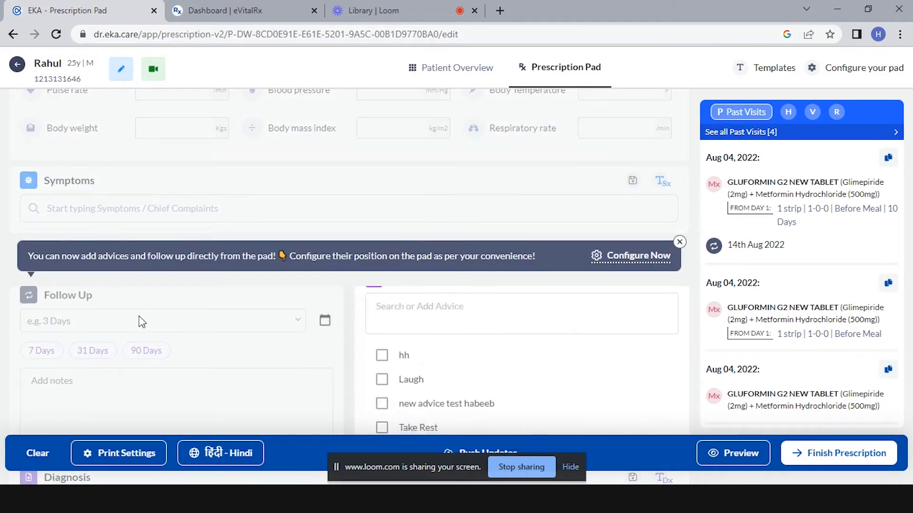
scroll(down, 3)
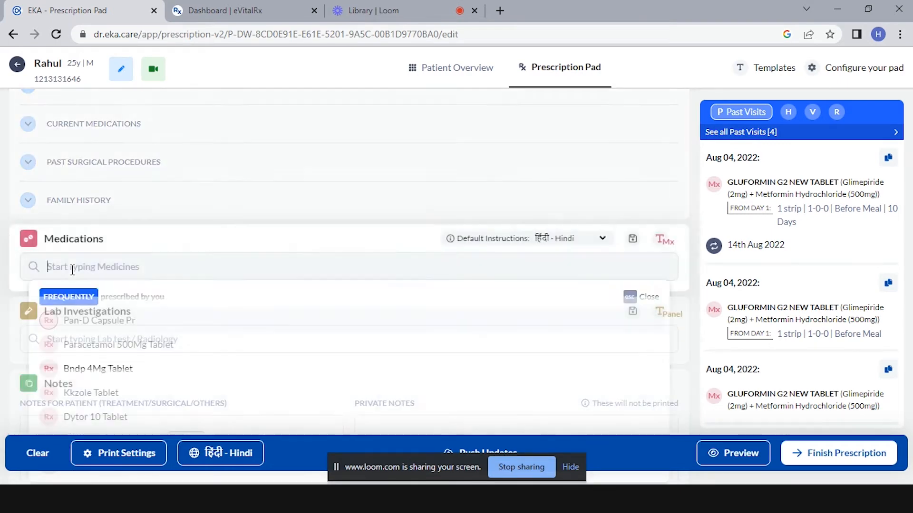
text(g)
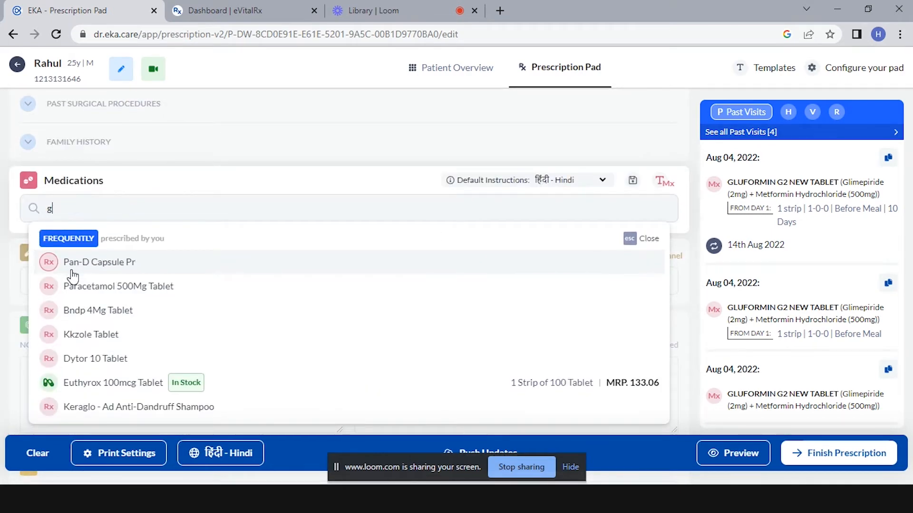
text(lu)
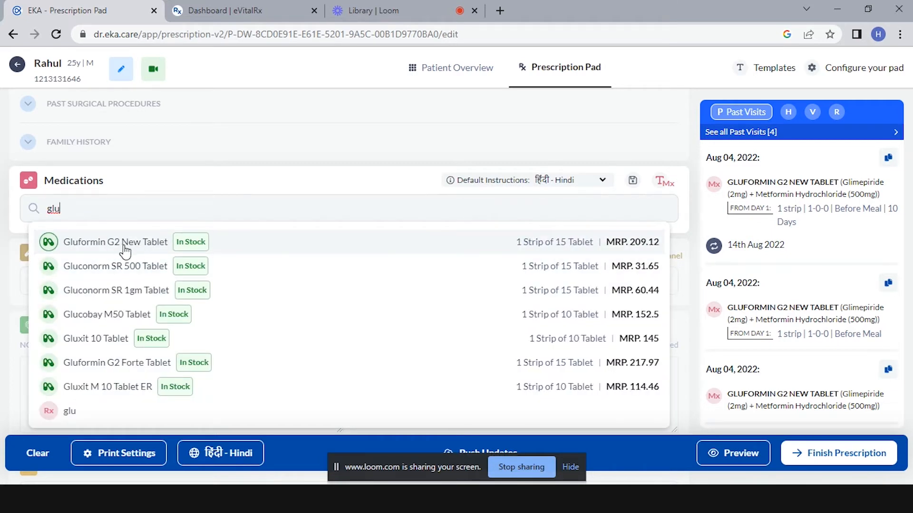
mouse_move(255, 252)
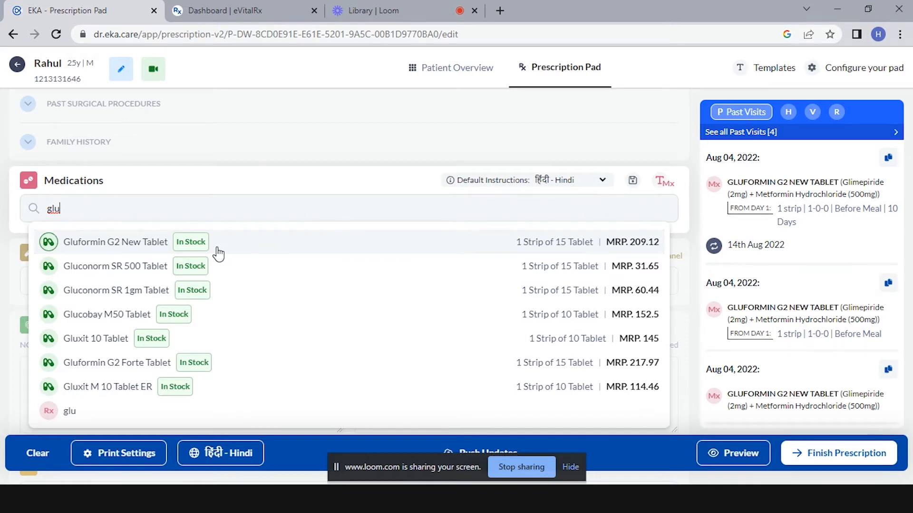
mouse_move(522, 256)
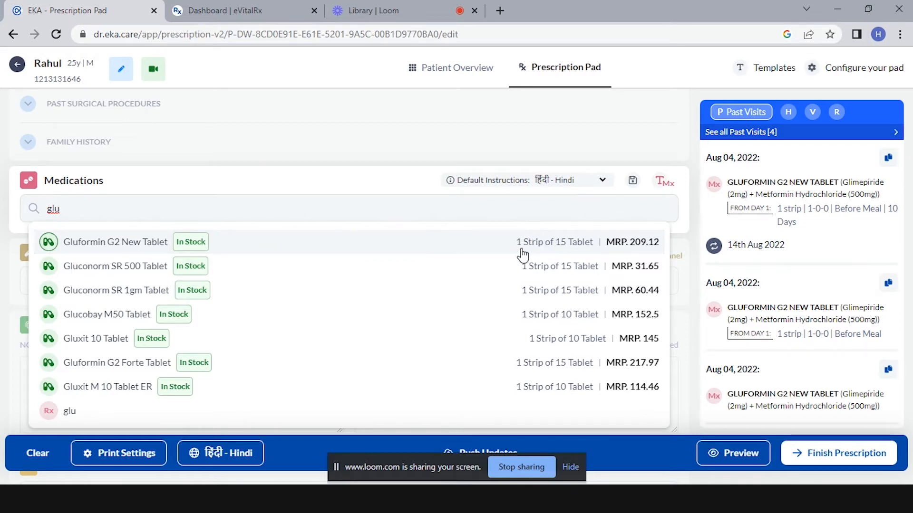
mouse_move(651, 255)
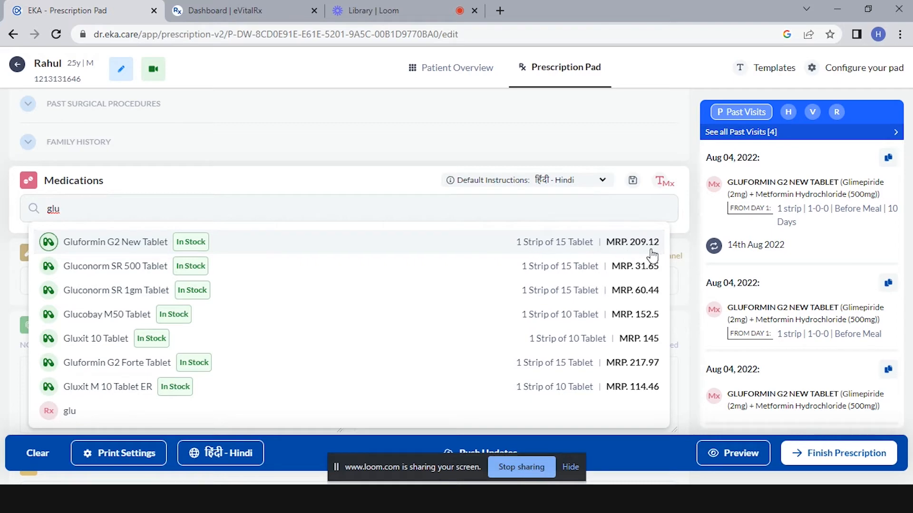
mouse_move(464, 254)
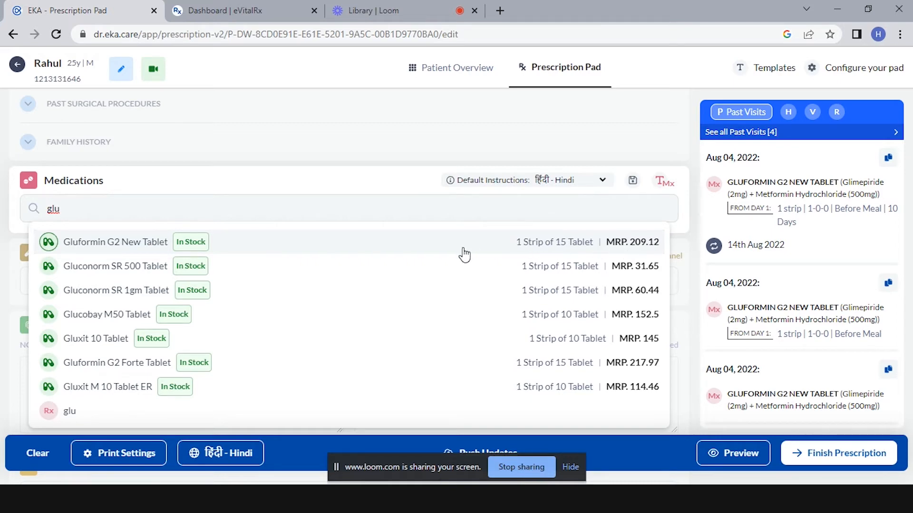
Step: Add Gluformin G2 New Tablet at 1-0-0 and set it to start from day 1
click(115, 242)
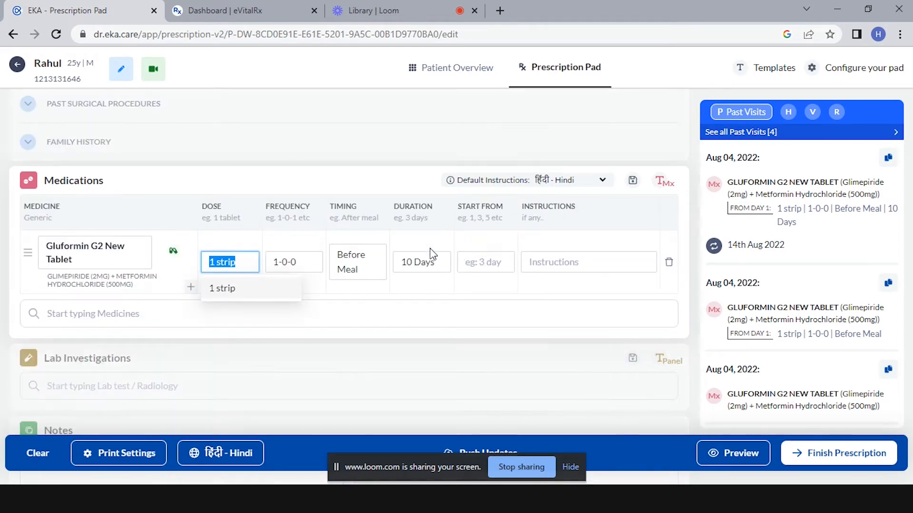
click(293, 262)
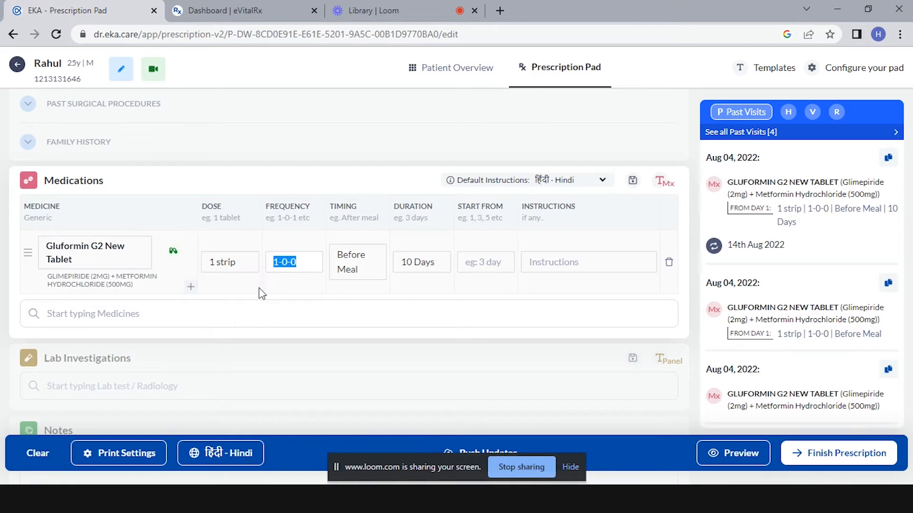
click(485, 262)
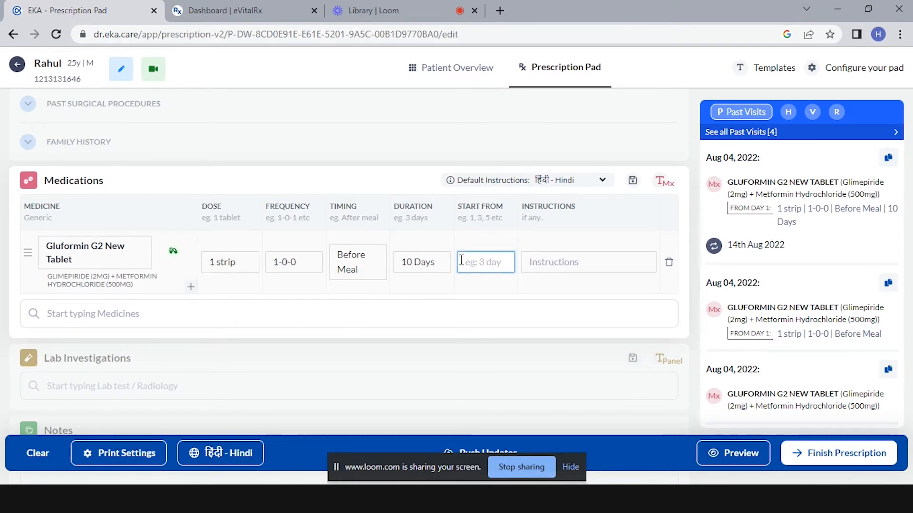
text(1)
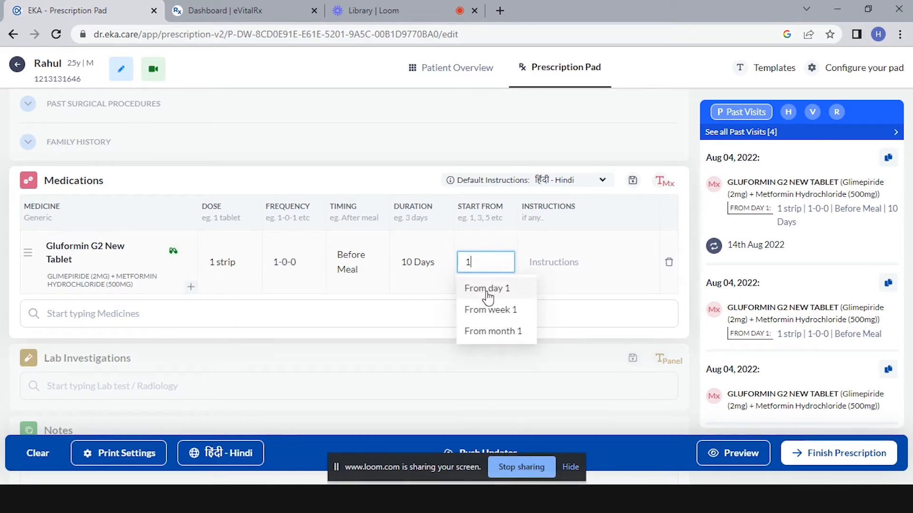
click(487, 288)
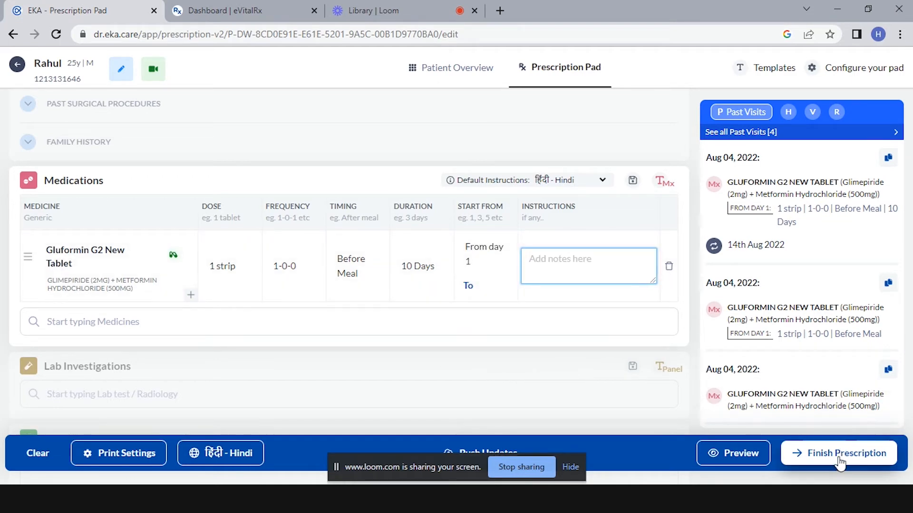
Step: Finish Rahul's prescription and confirm it in the confirmation dialog
click(846, 453)
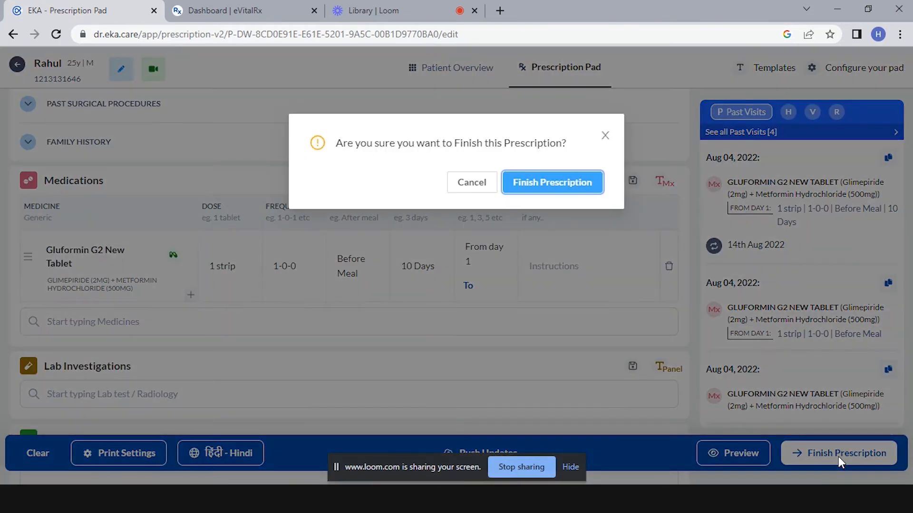
click(551, 182)
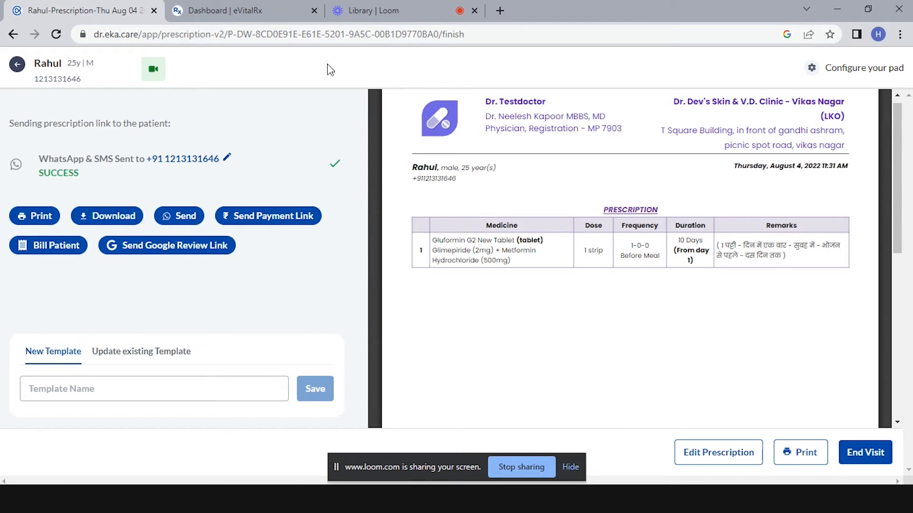
Step: In eVitalRx, open Sales > Sales and dismiss the date range dropdown
click(238, 10)
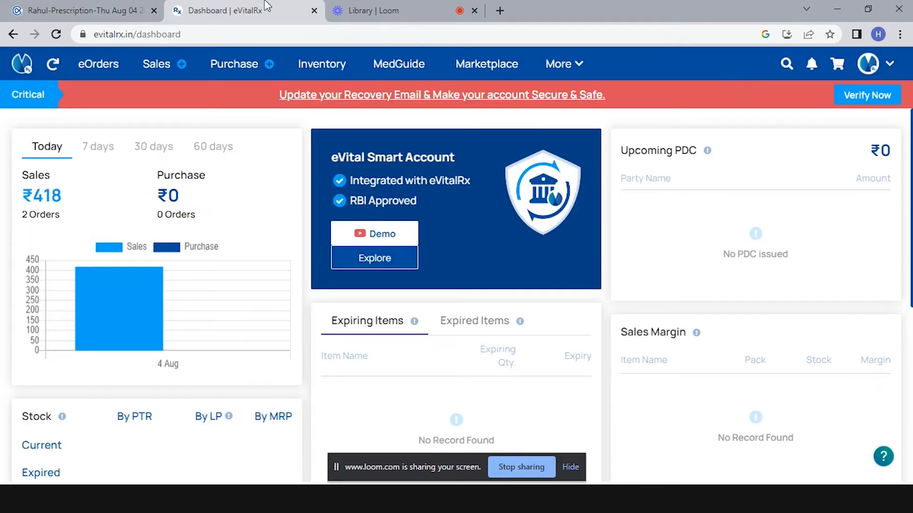
mouse_move(104, 127)
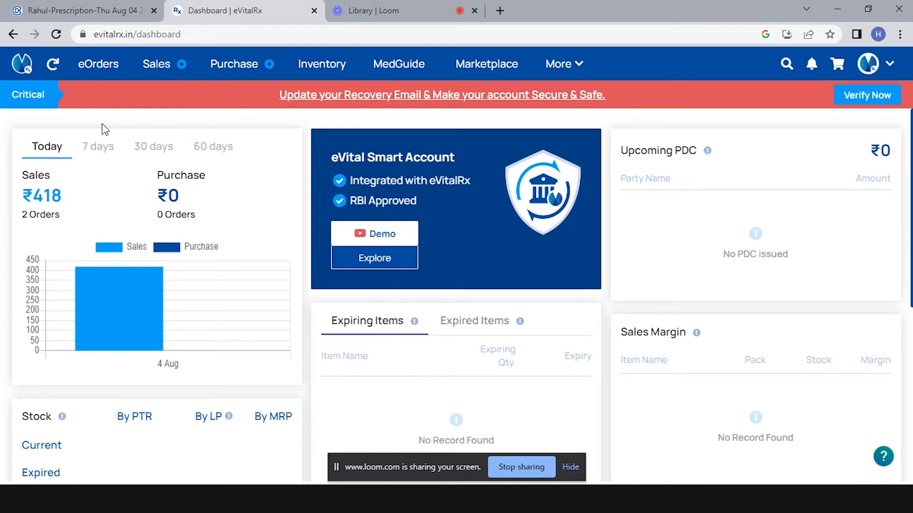
click(156, 64)
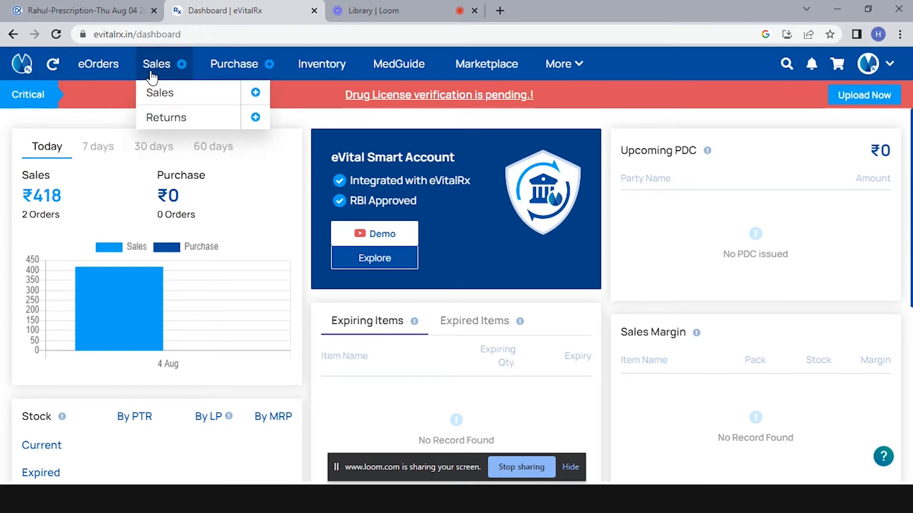
click(160, 93)
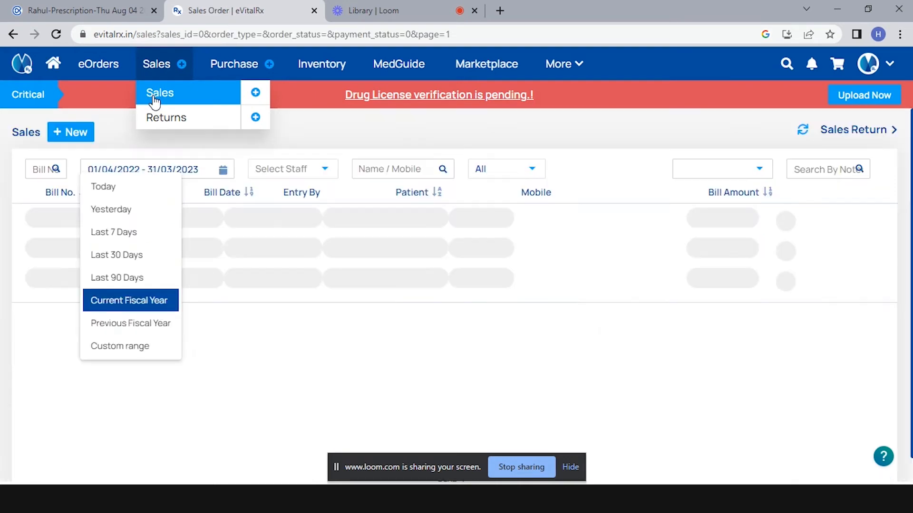
click(129, 300)
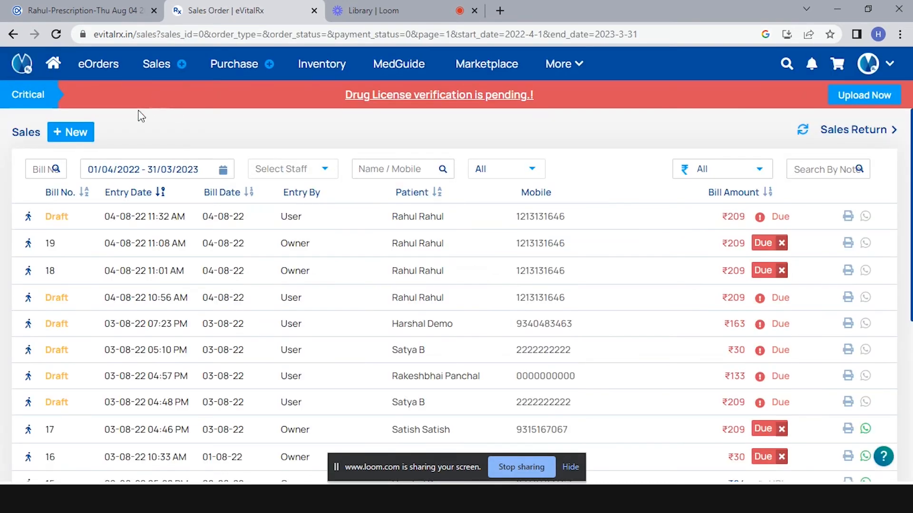
mouse_move(221, 134)
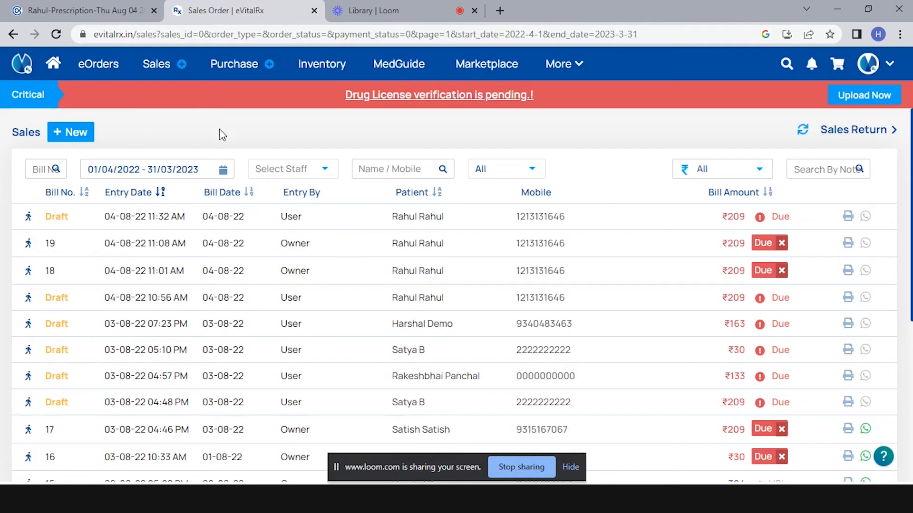
mouse_move(351, 217)
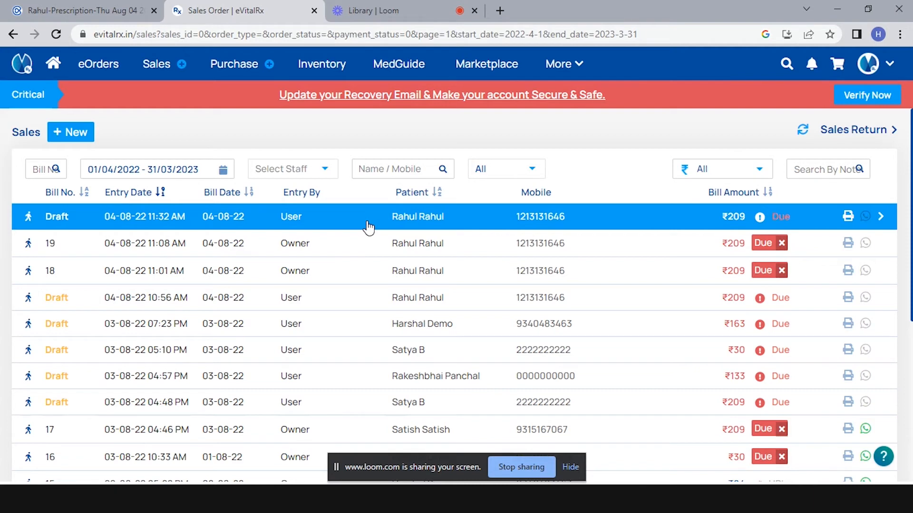
Step: Open Rahul's top ₹209 draft sale for Gluformin G2 New Tablet
click(418, 216)
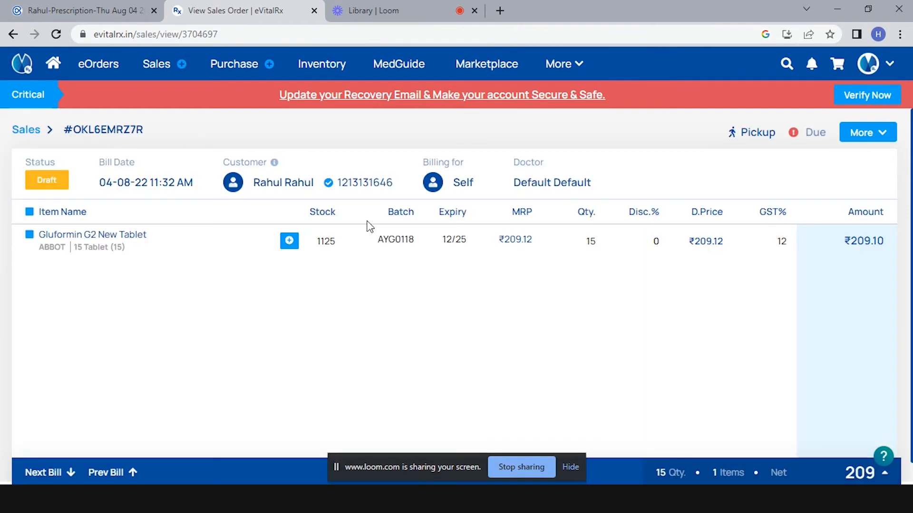
mouse_move(221, 294)
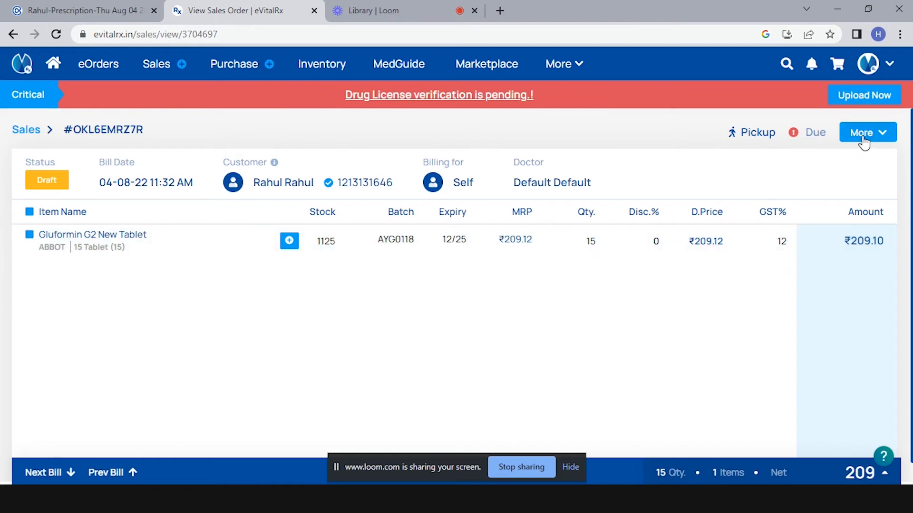
Step: Make Rahul's ₹209 draft editable via More > Edit and save it as a bill
click(866, 132)
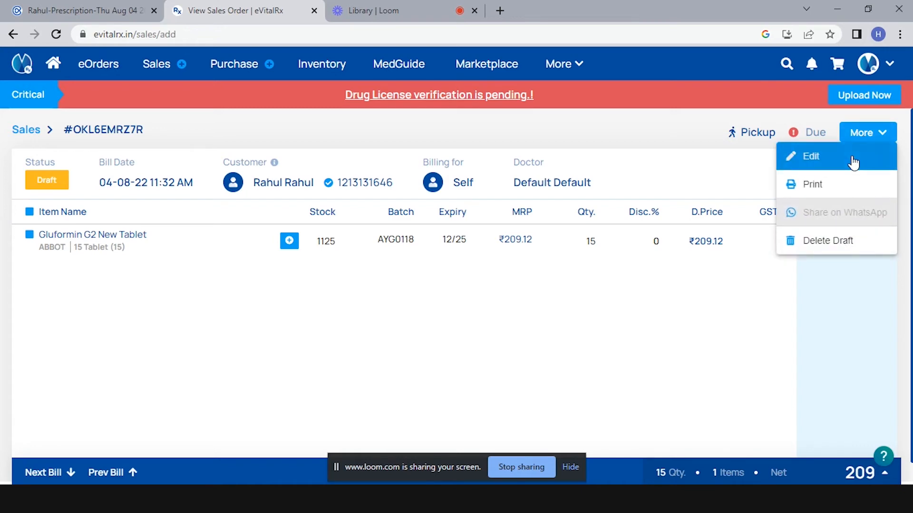
click(809, 156)
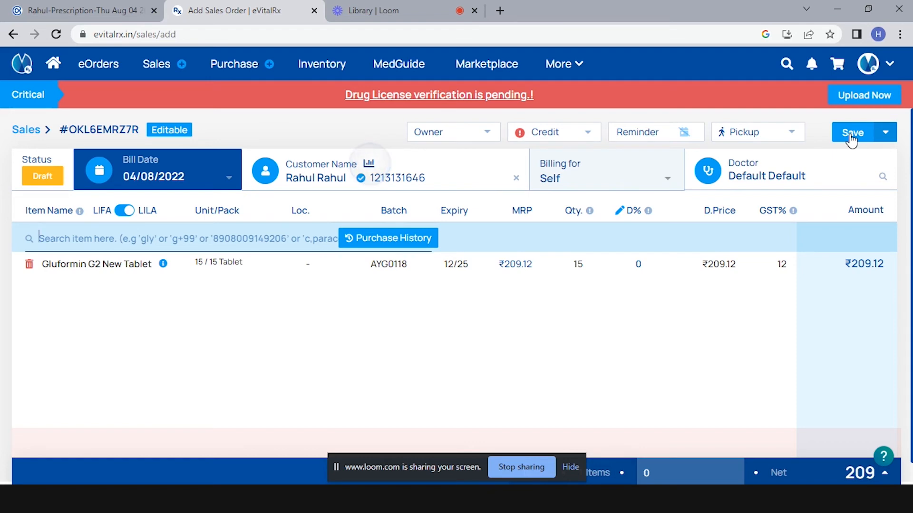
click(853, 132)
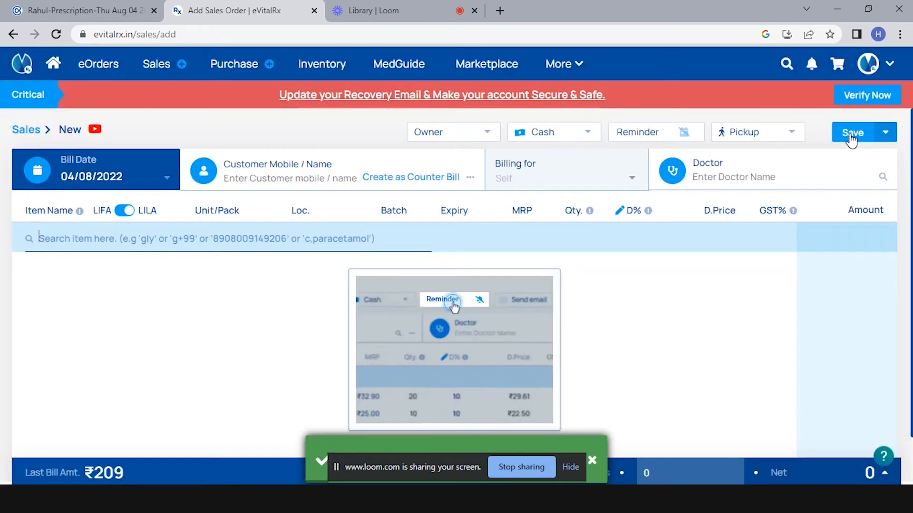
click(442, 299)
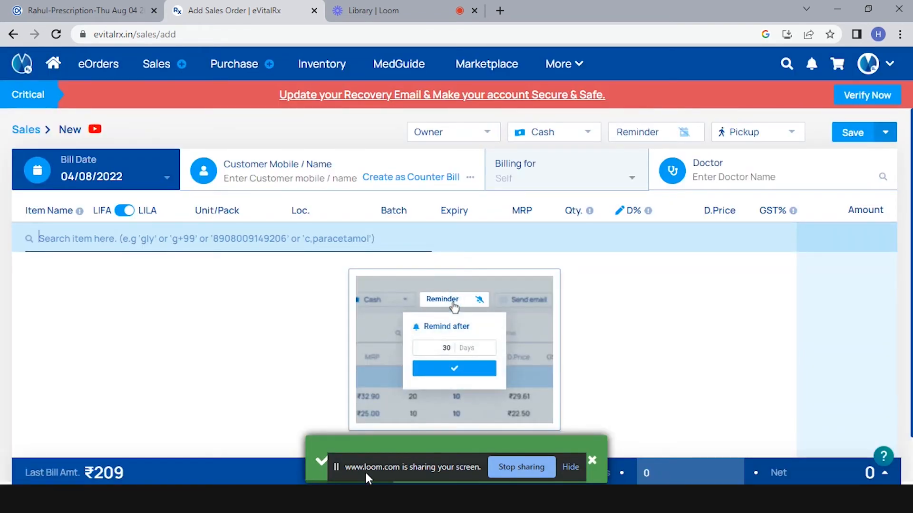